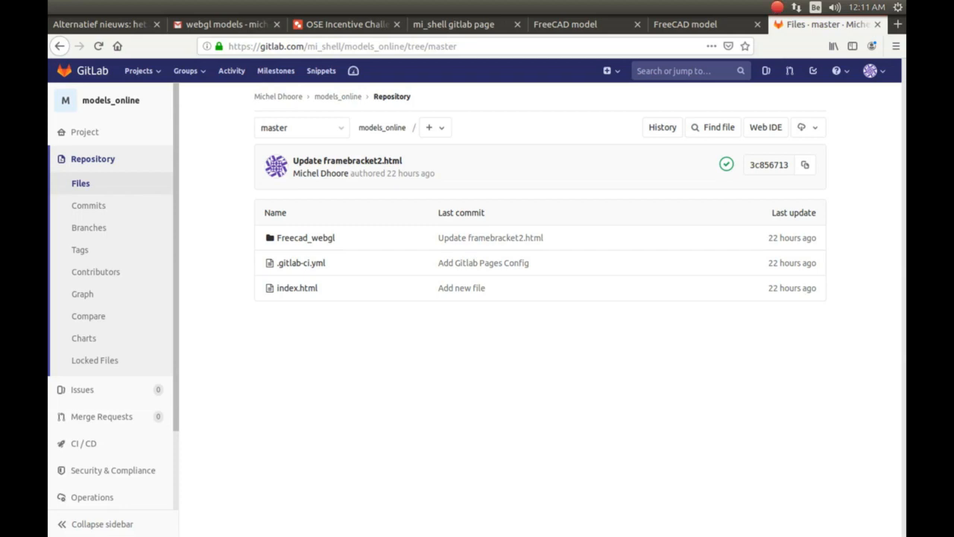
pyautogui.moveTo(277, 413)
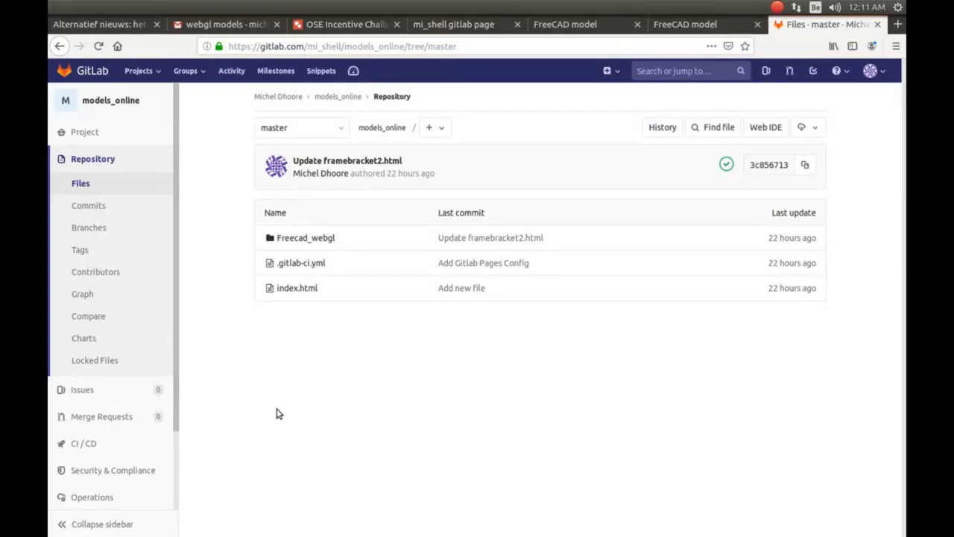
pyautogui.moveTo(319, 407)
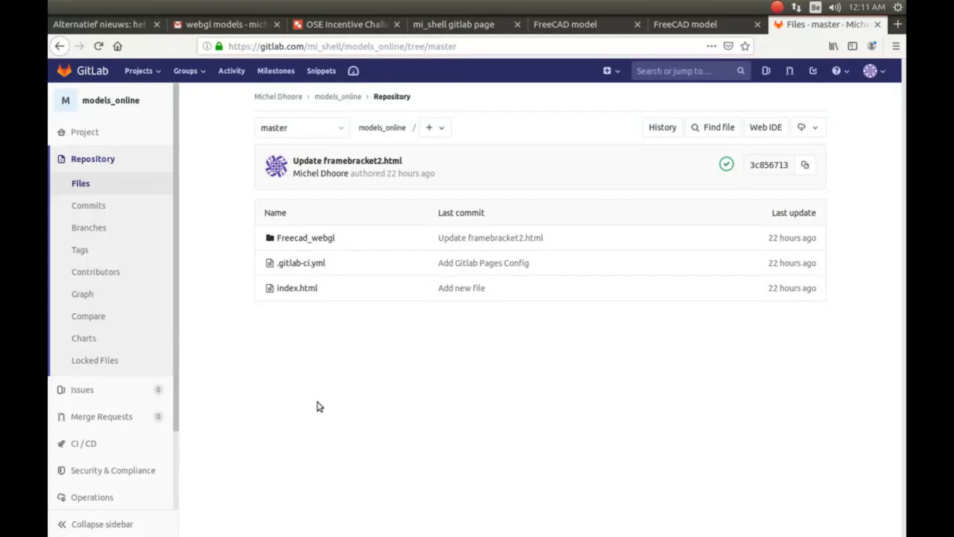
pyautogui.moveTo(305, 237)
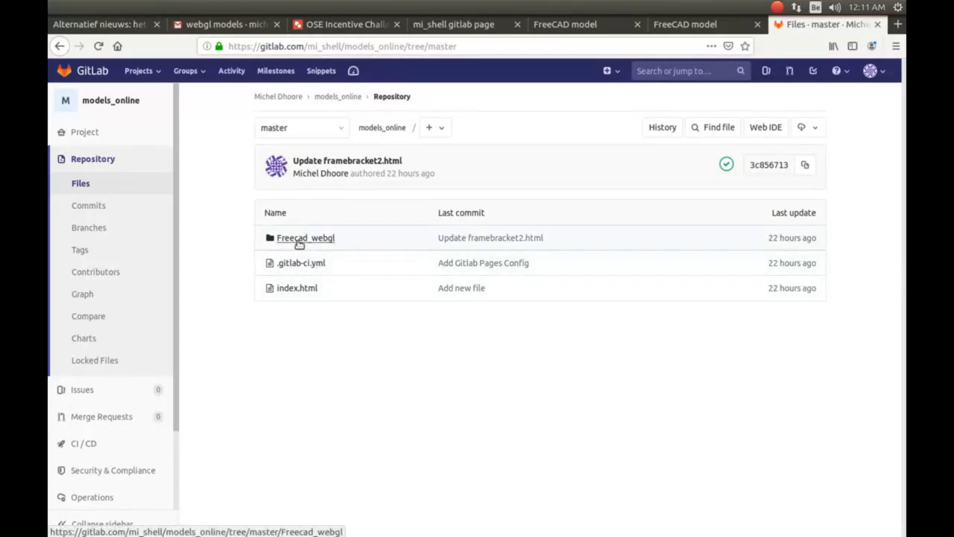
pyautogui.moveTo(280, 248)
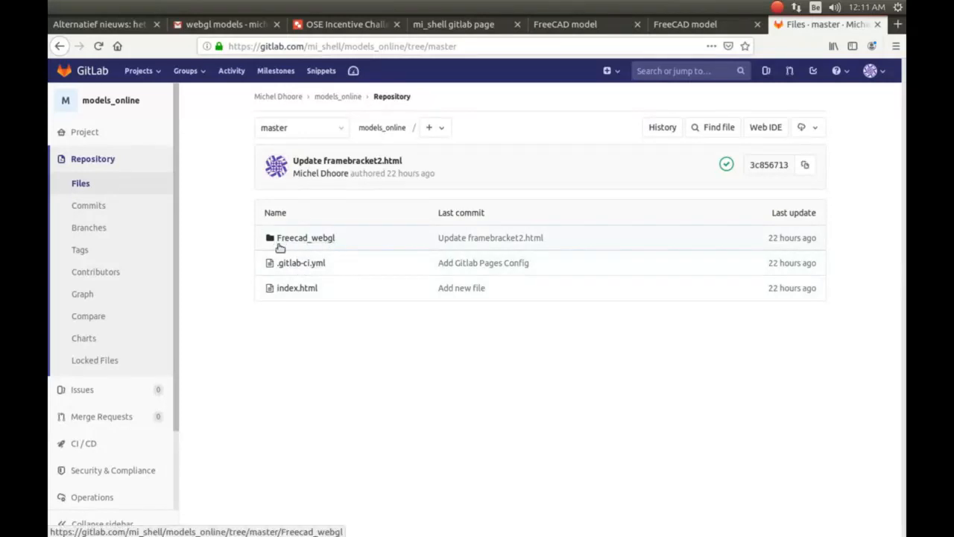
pyautogui.moveTo(306, 237)
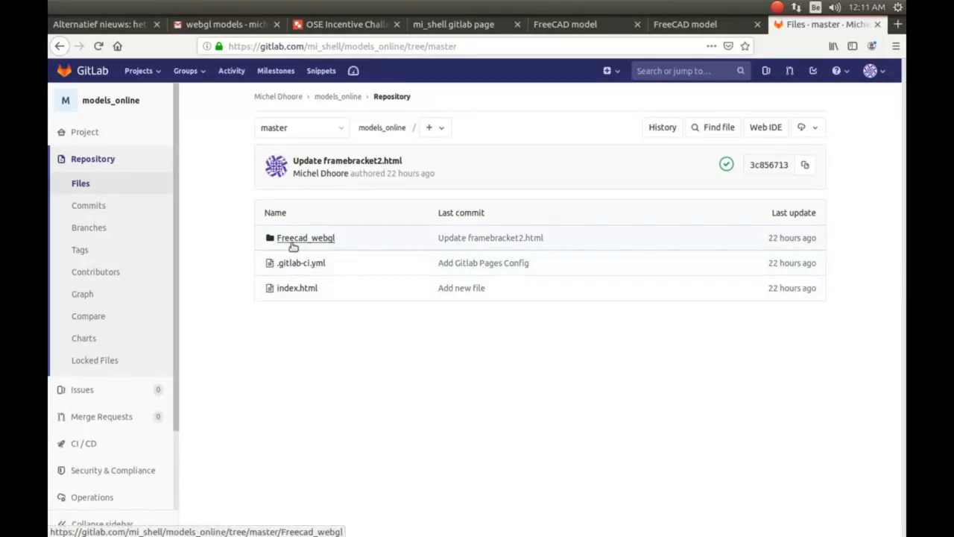
pyautogui.moveTo(290, 241)
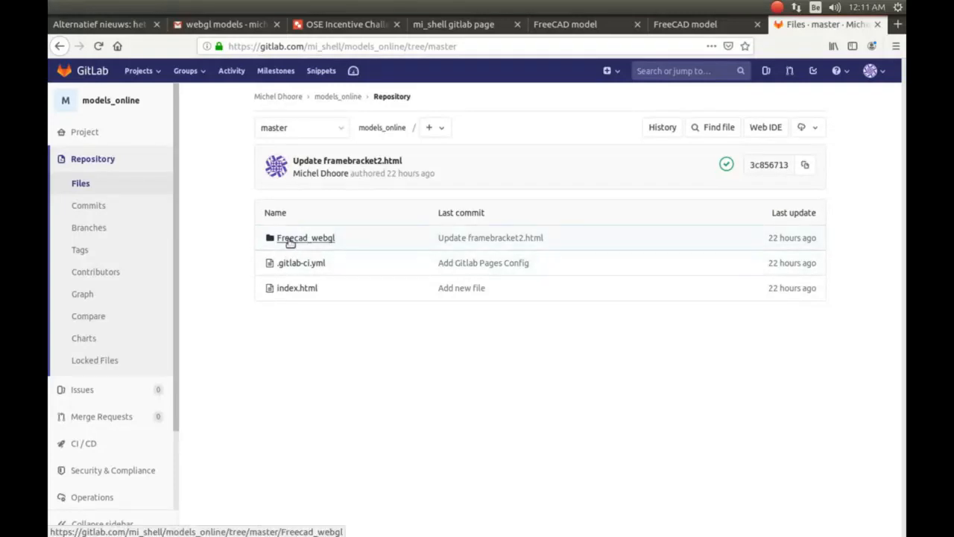
pyautogui.moveTo(305, 237)
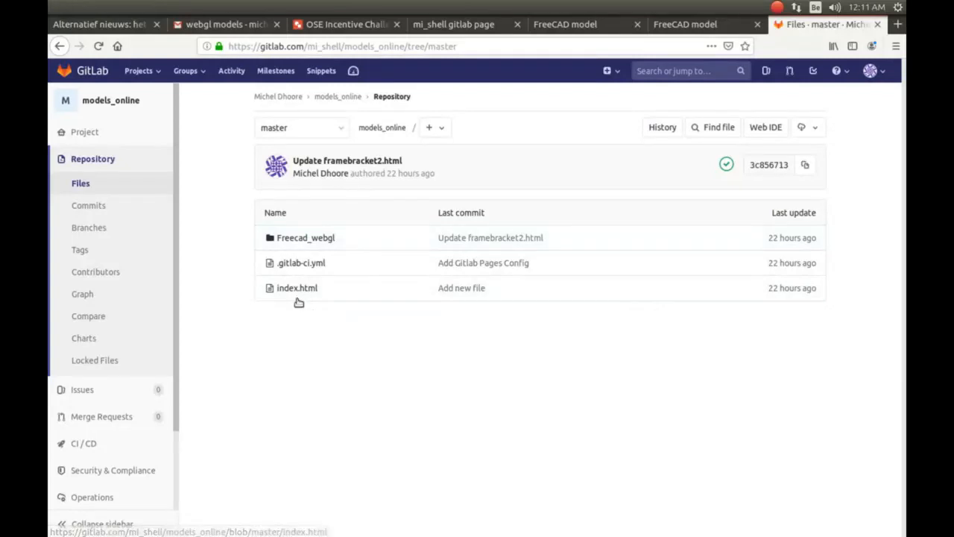
pyautogui.moveTo(297, 288)
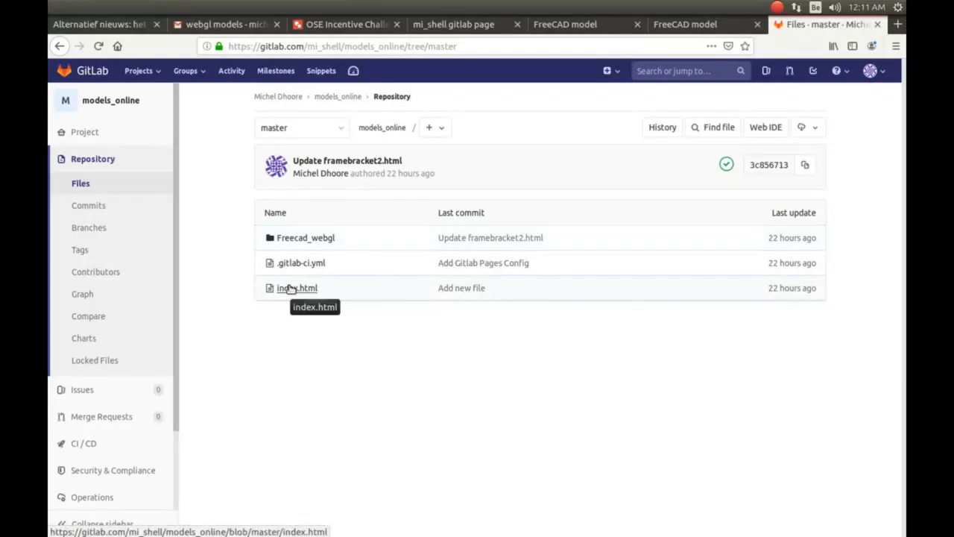
# View the index.html source, which links to framebracket.html and framebracket2.html in Freecad_webgl.
pyautogui.click(296, 288)
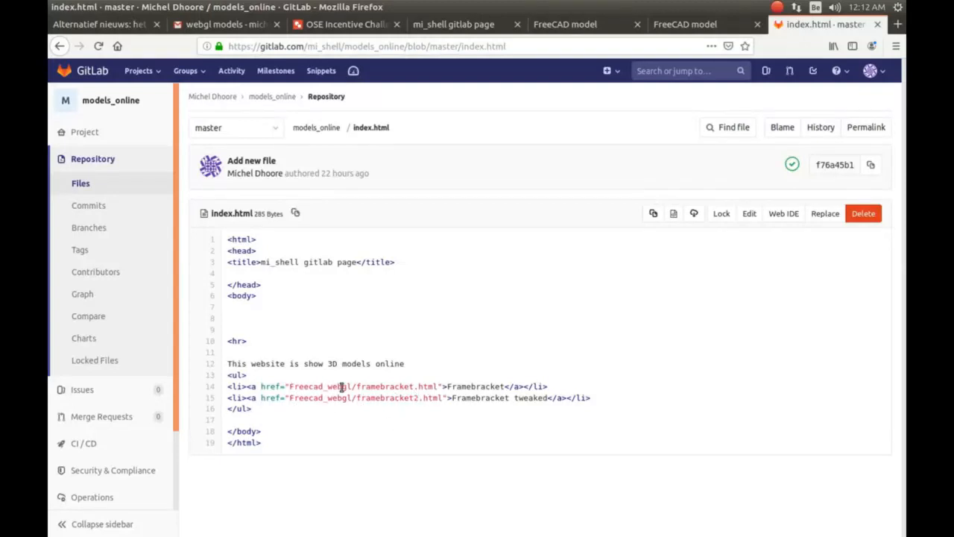
pyautogui.moveTo(346, 389)
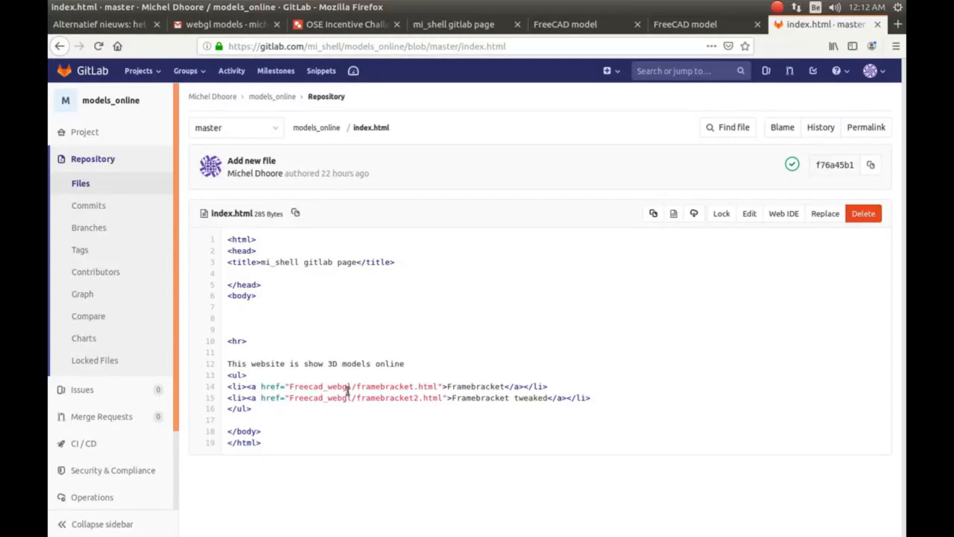
pyautogui.moveTo(316, 128)
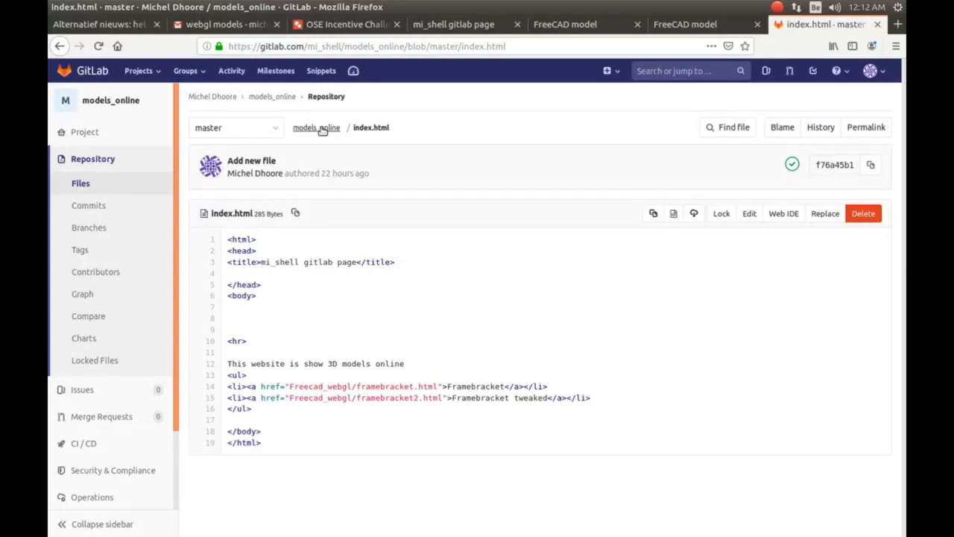
# Inspect three-r50.min.js in Freecad_webgl/js, then go back and open framebracket.html.
pyautogui.click(316, 127)
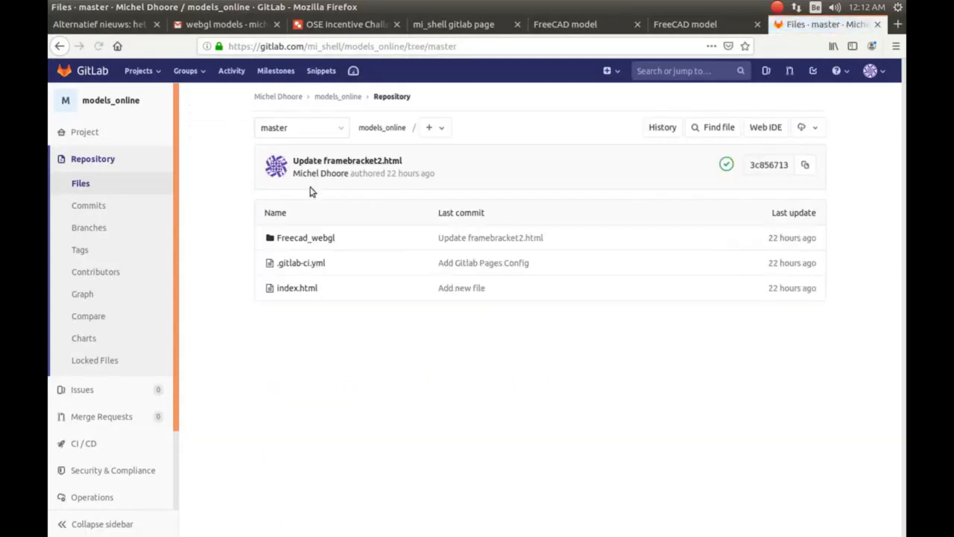
pyautogui.click(306, 237)
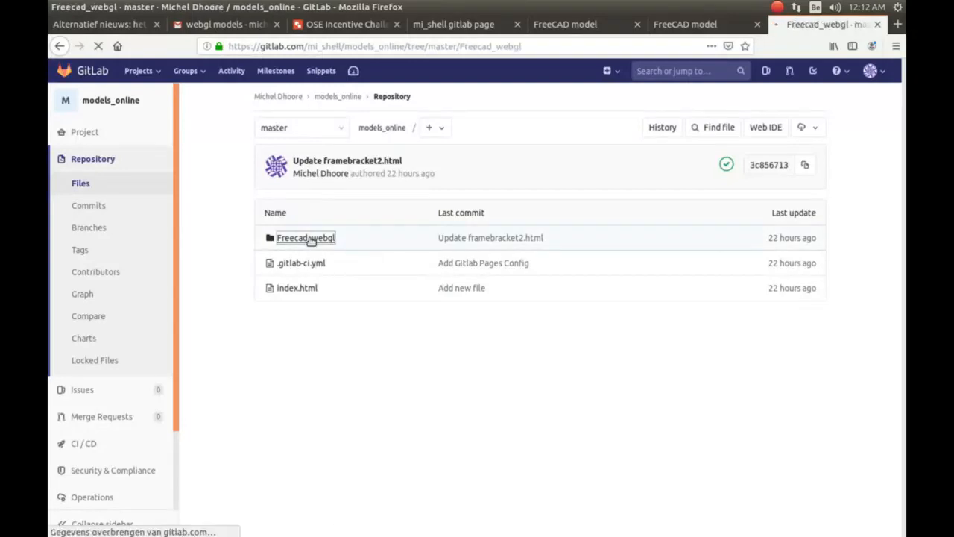
pyautogui.click(306, 237)
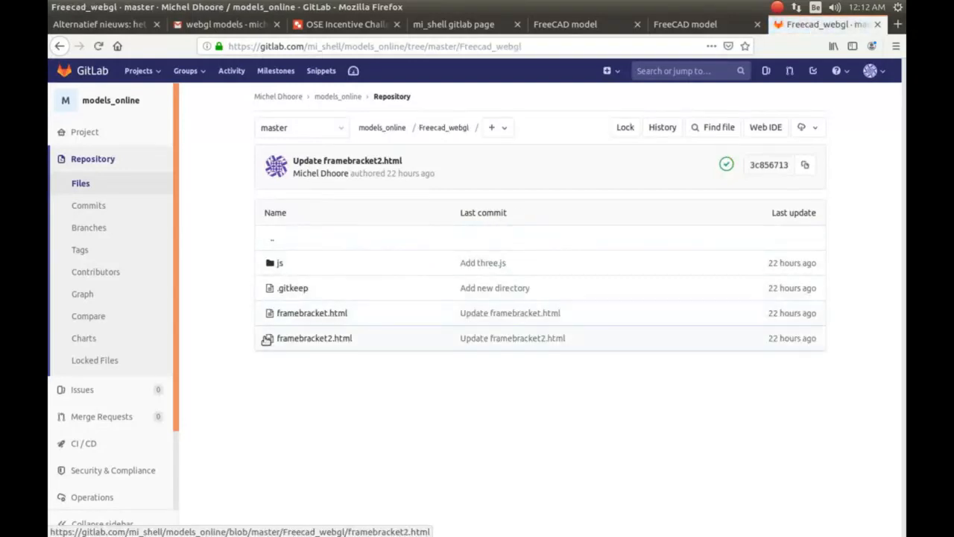
pyautogui.moveTo(277, 262)
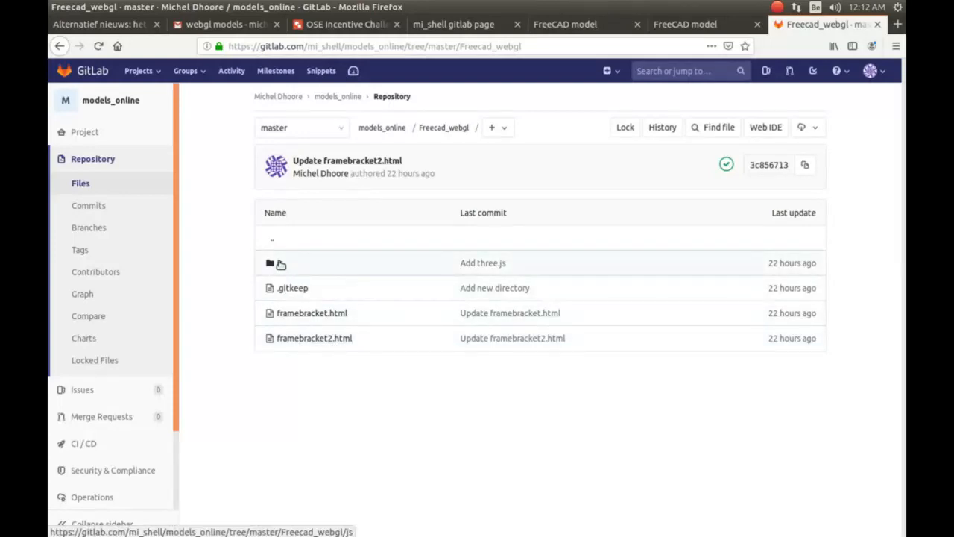
pyautogui.click(270, 262)
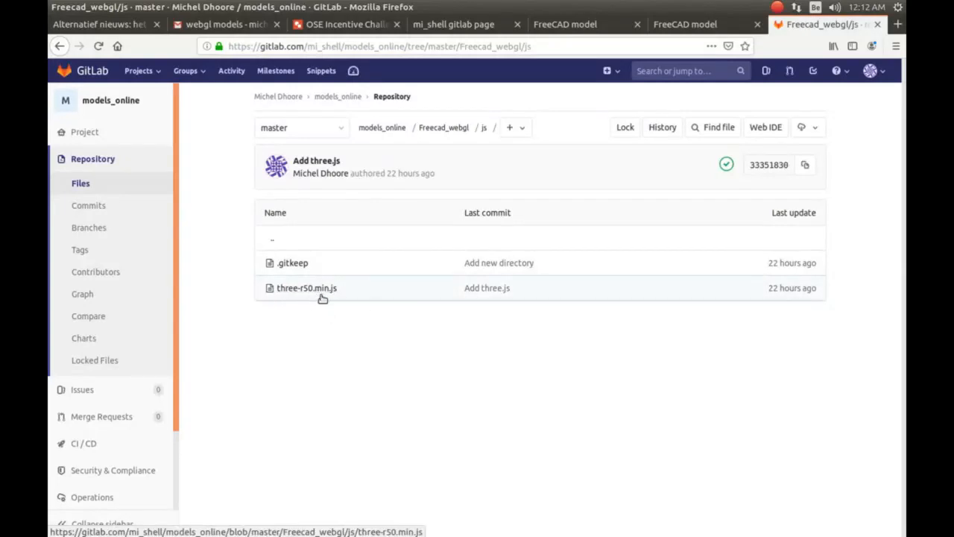
pyautogui.moveTo(357, 362)
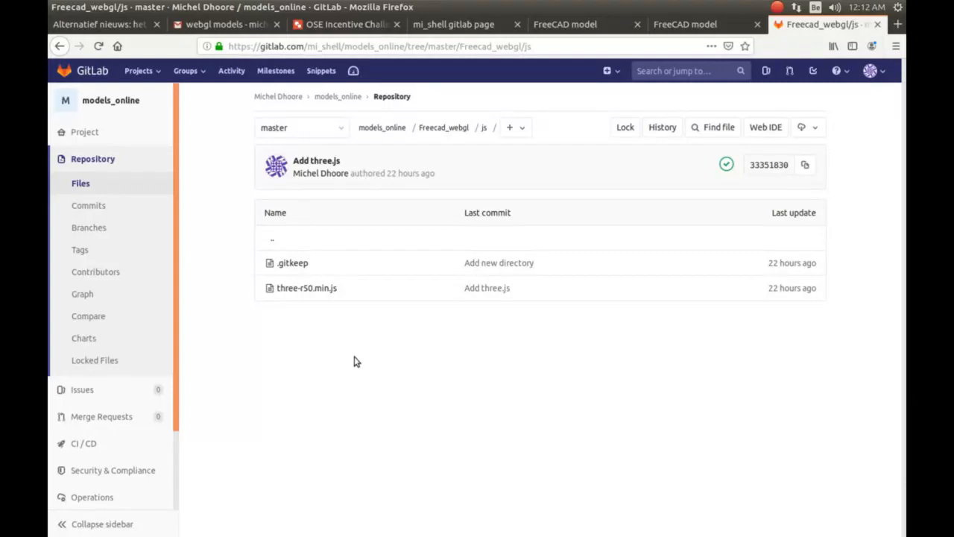
pyautogui.moveTo(341, 356)
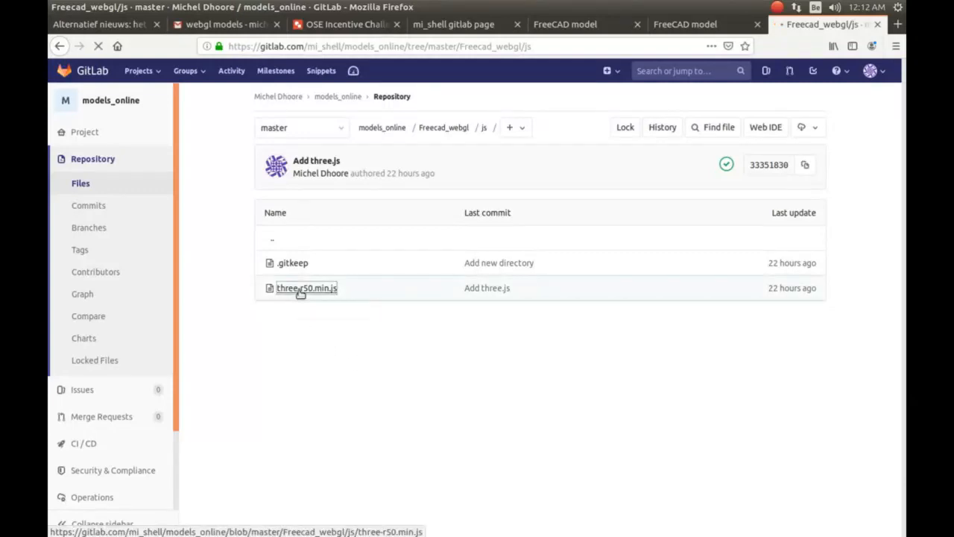
pyautogui.click(306, 288)
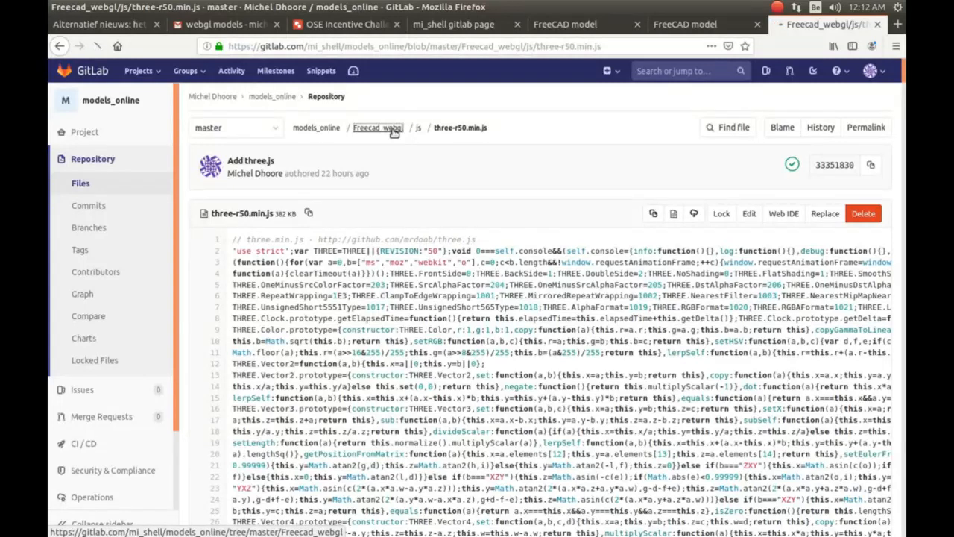
pyautogui.click(377, 128)
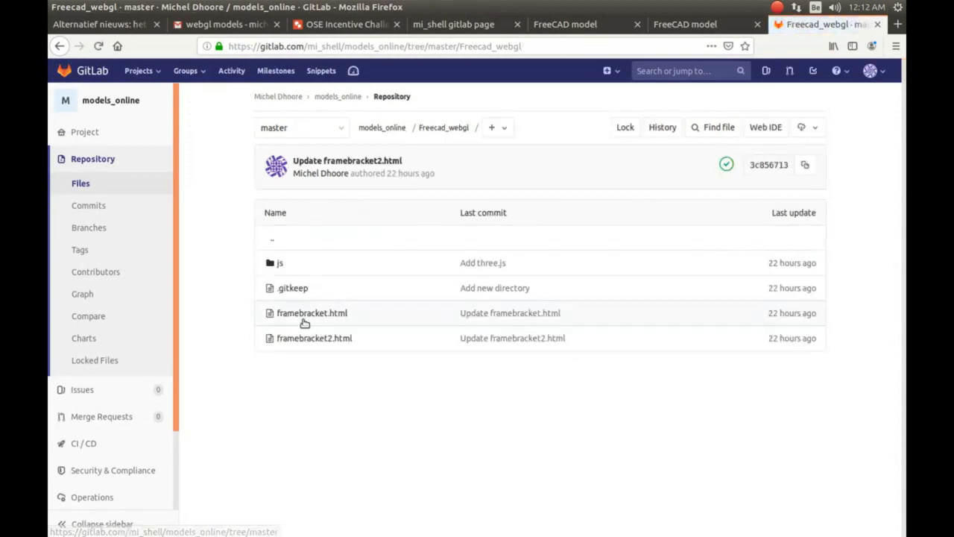
pyautogui.click(311, 312)
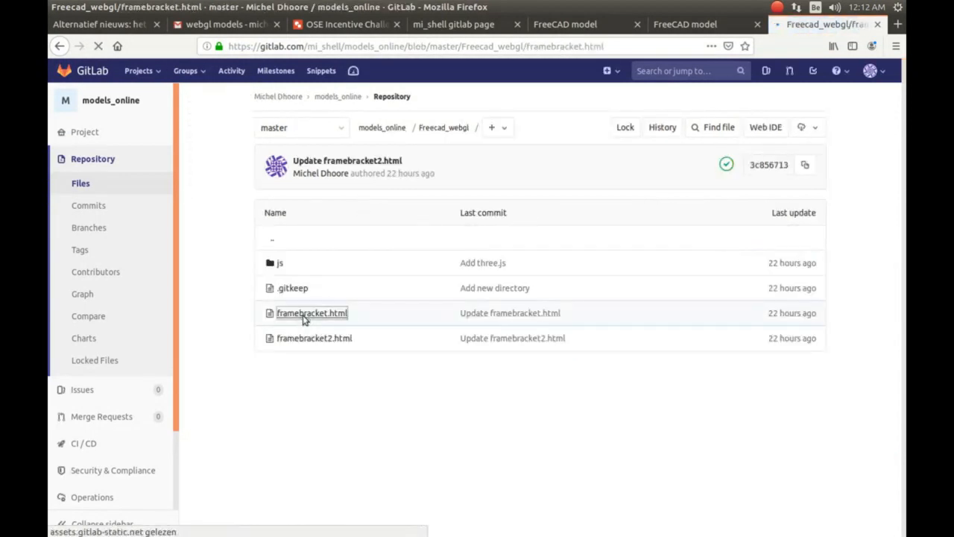
# Show framebracket.html in gedit, loading three.min.js r50 from cdnjs on line 5.
pyautogui.click(312, 312)
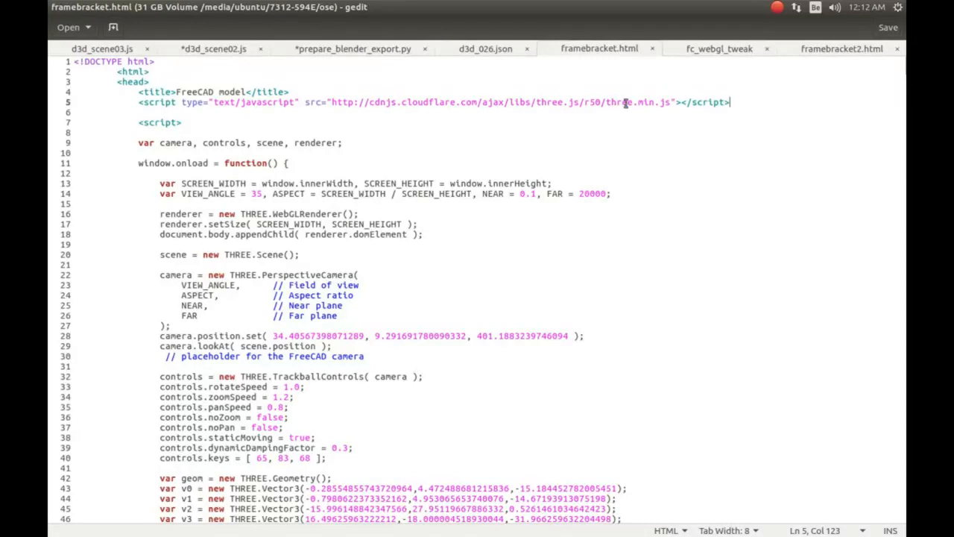
pyautogui.moveTo(365, 206)
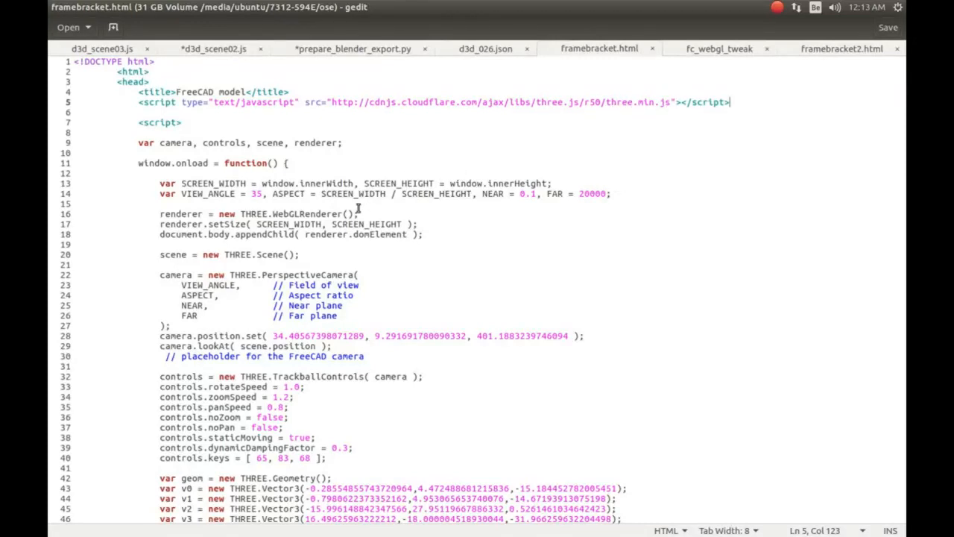
pyautogui.moveTo(637, 97)
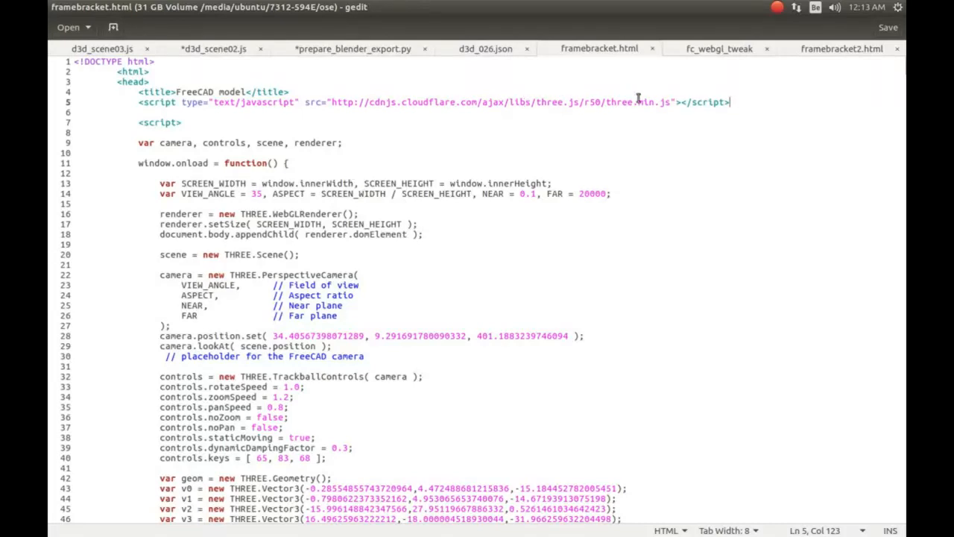
pyautogui.moveTo(531, 183)
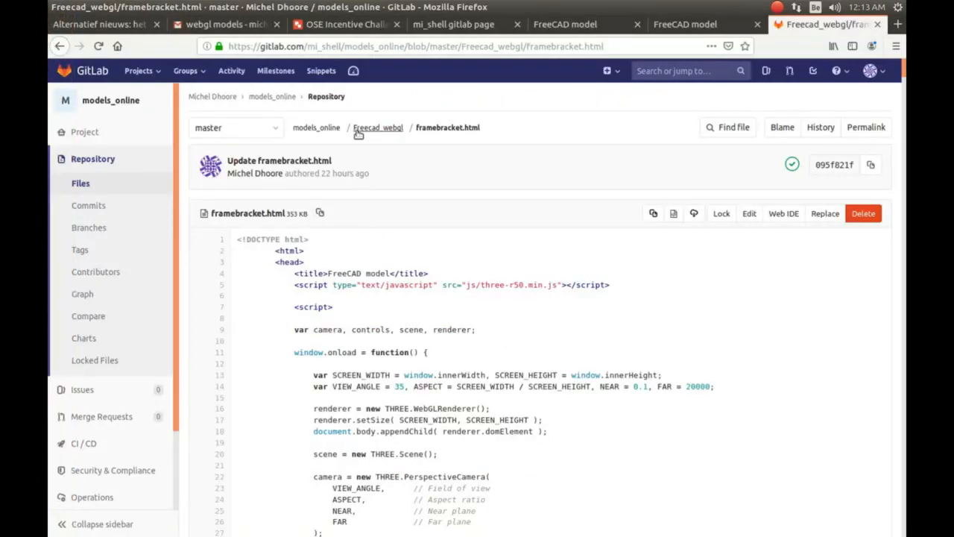
pyautogui.moveTo(378, 128)
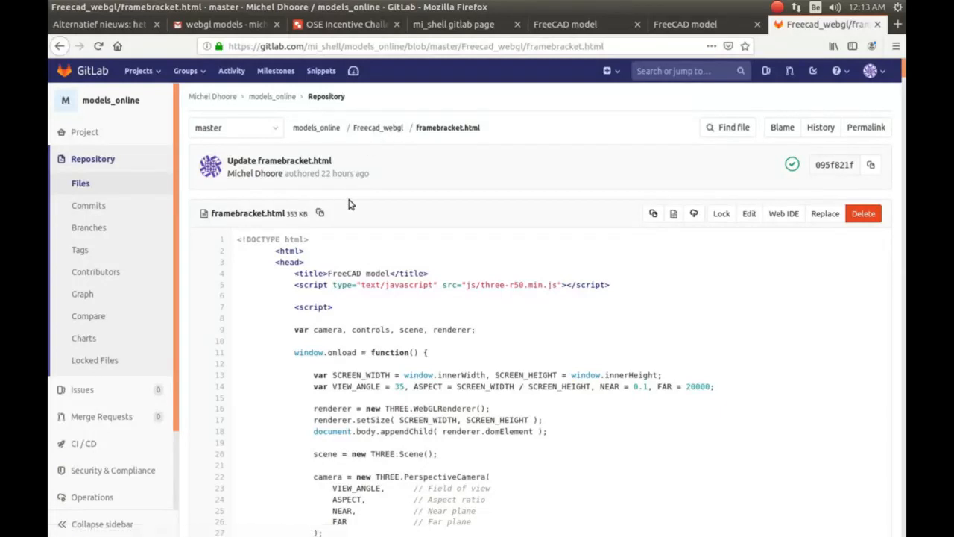
pyautogui.moveTo(378, 127)
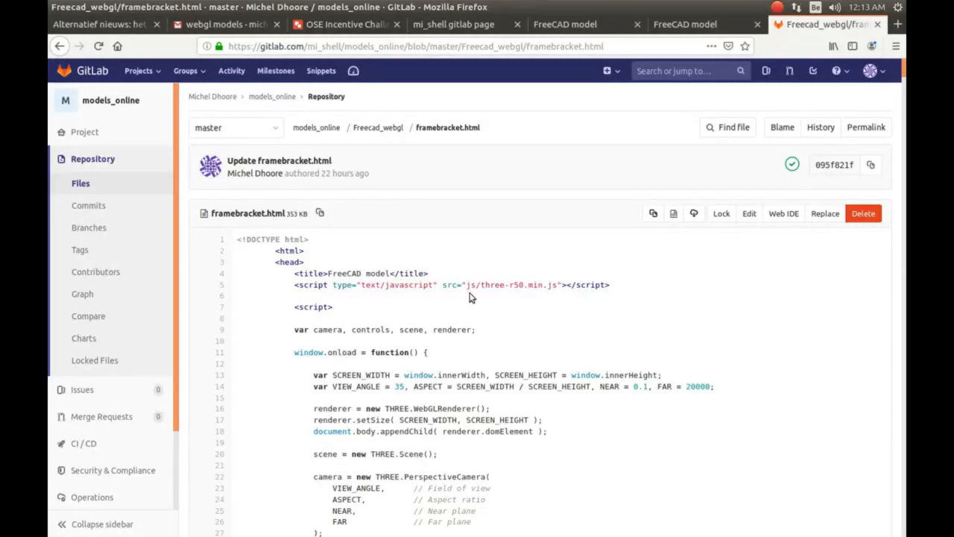
pyautogui.moveTo(469, 294)
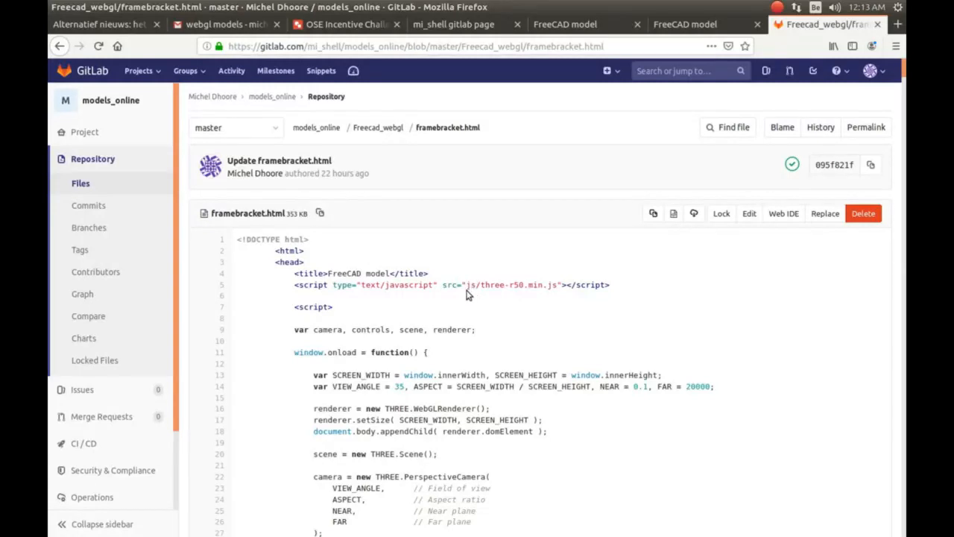
pyautogui.moveTo(530, 284)
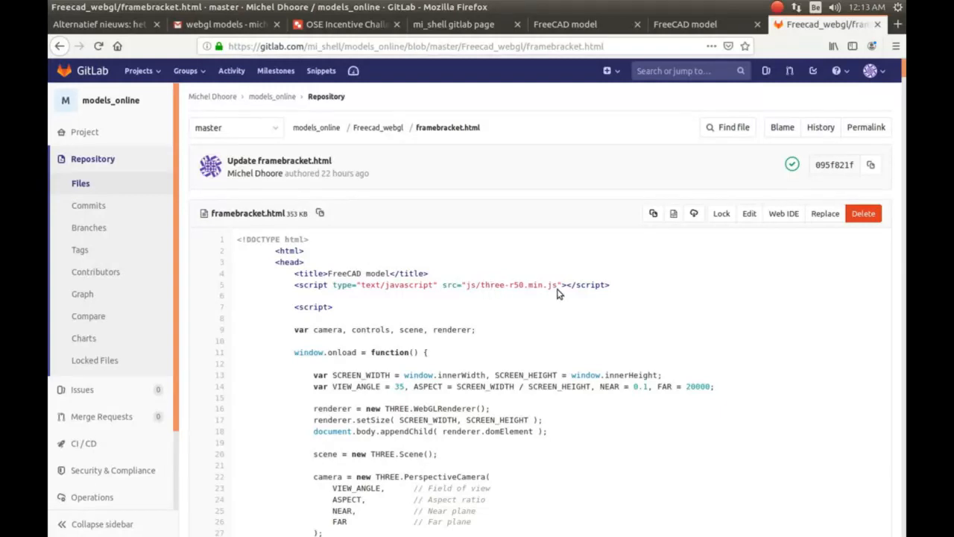
pyautogui.moveTo(693, 314)
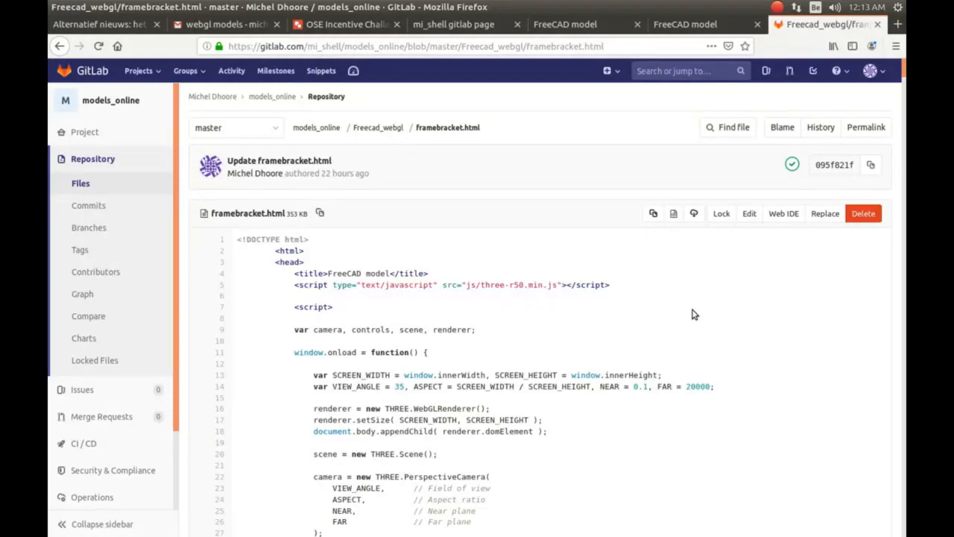
pyautogui.moveTo(614, 271)
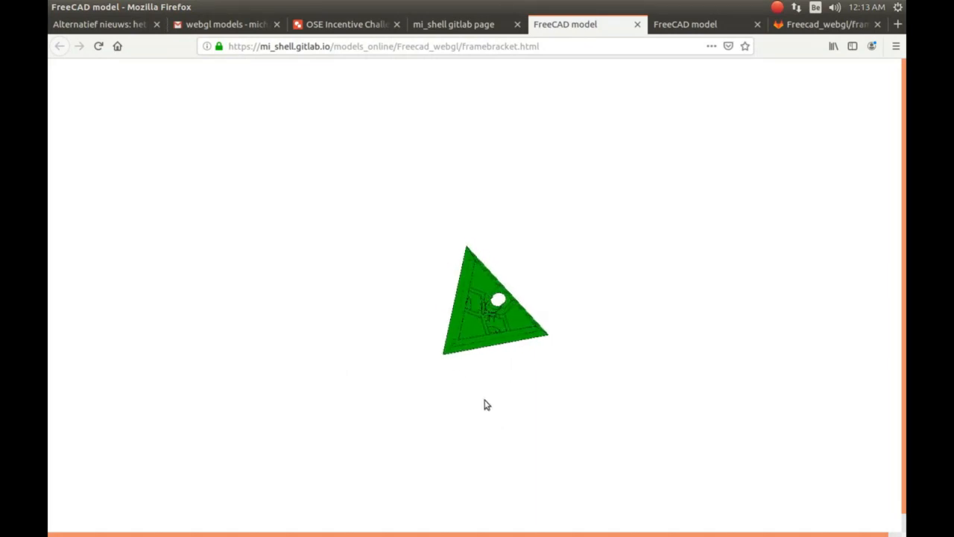
pyautogui.moveTo(624, 271)
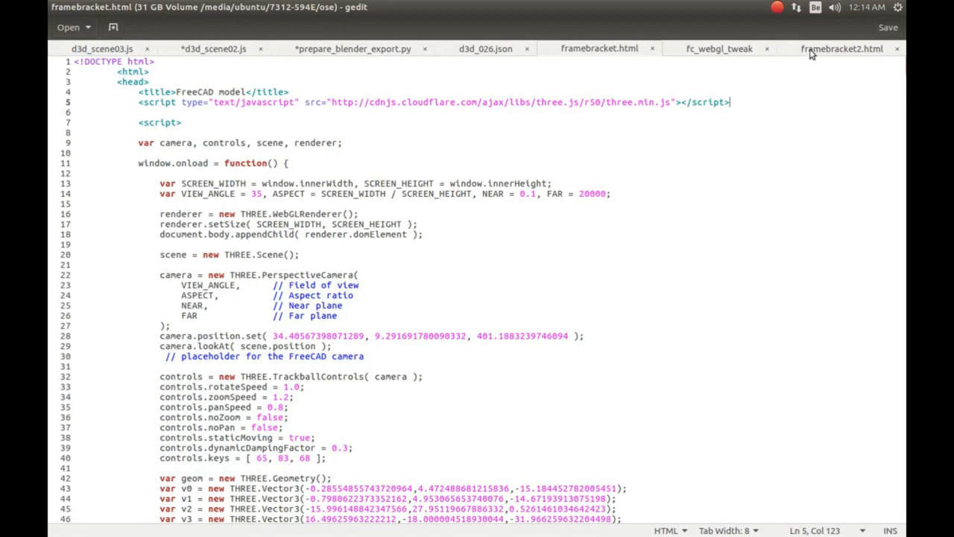
# Show framebracket2.html, with antialias enabled and halved camera.position values.
pyautogui.click(842, 49)
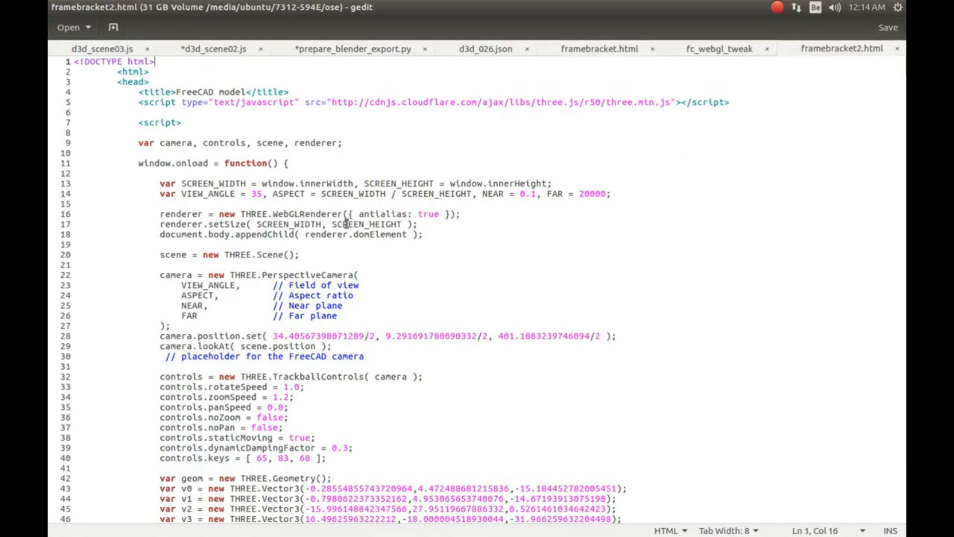
pyautogui.moveTo(377, 238)
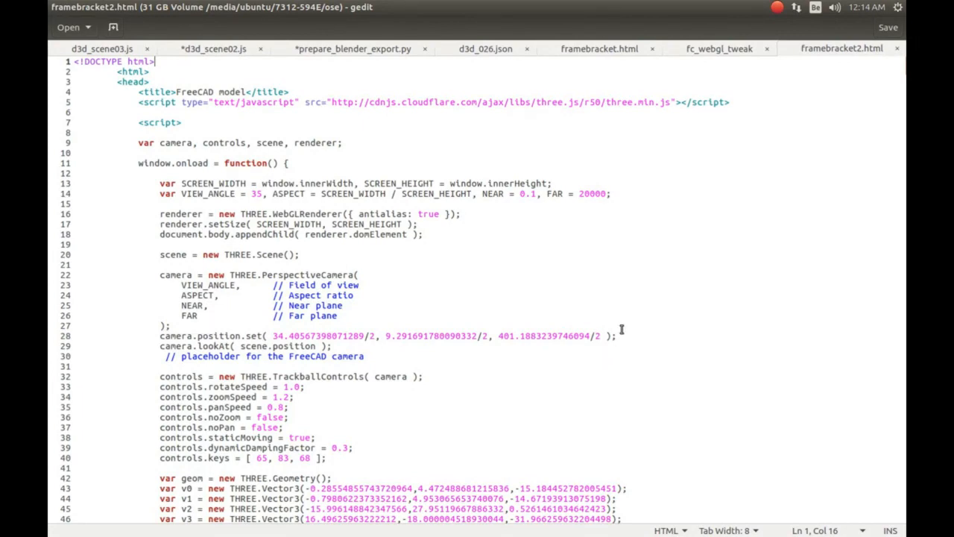
# Scroll framebracket2.html down to line 2723, where LineBasicMaterial sets linewidth 2.
pyautogui.scroll(-3)
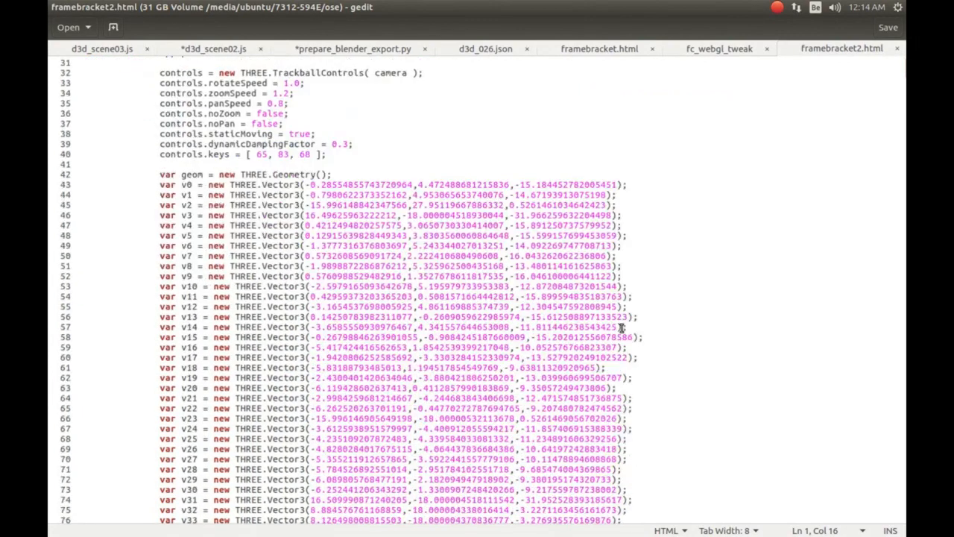
pyautogui.scroll(-3)
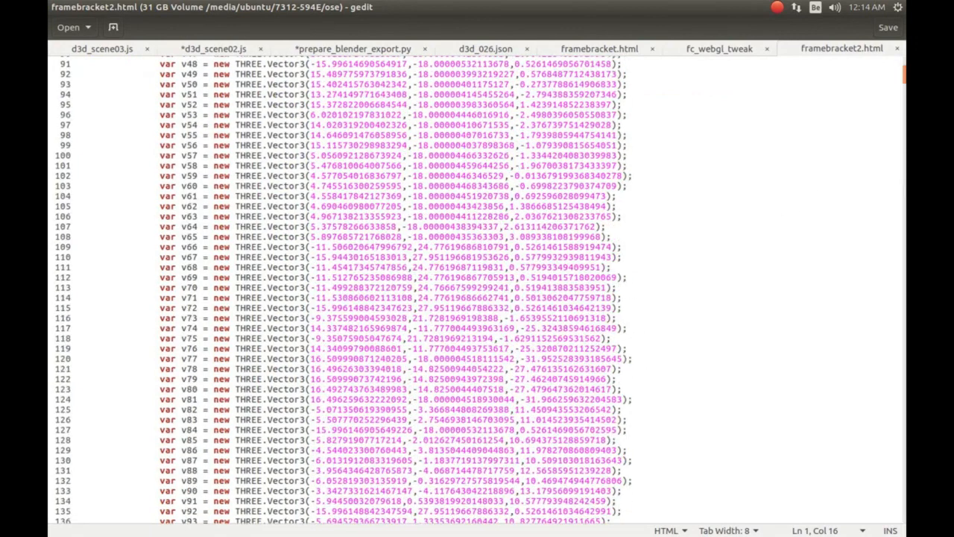
pyautogui.scroll(-3)
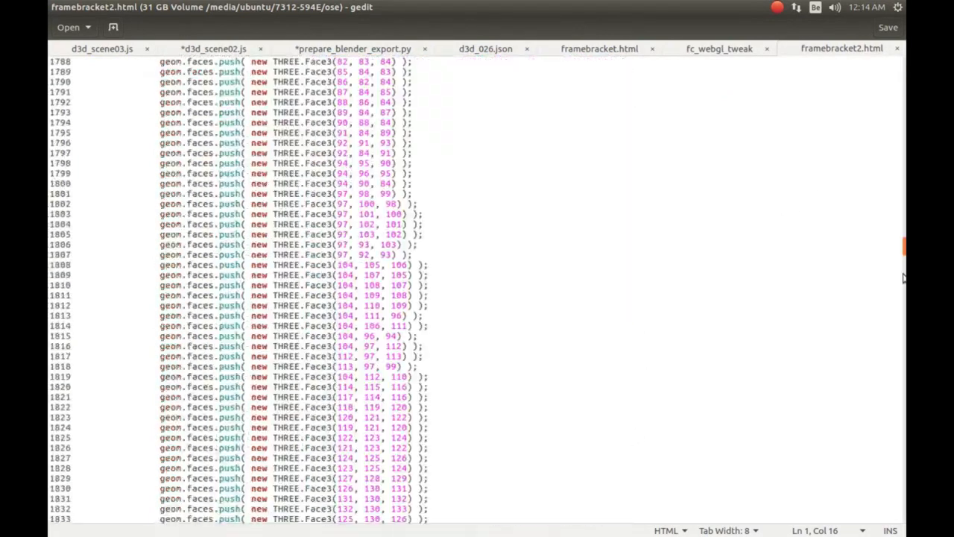
pyautogui.scroll(-3)
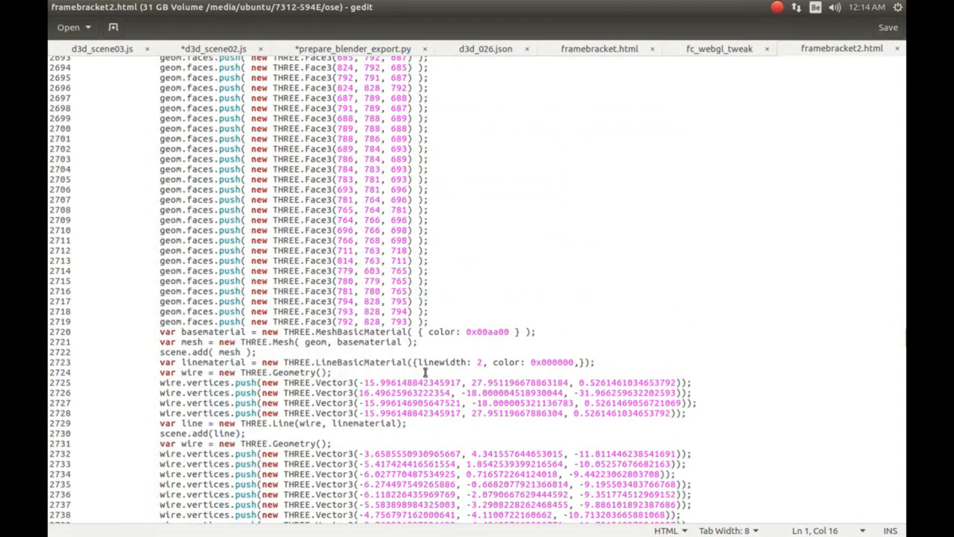
pyautogui.moveTo(268, 354)
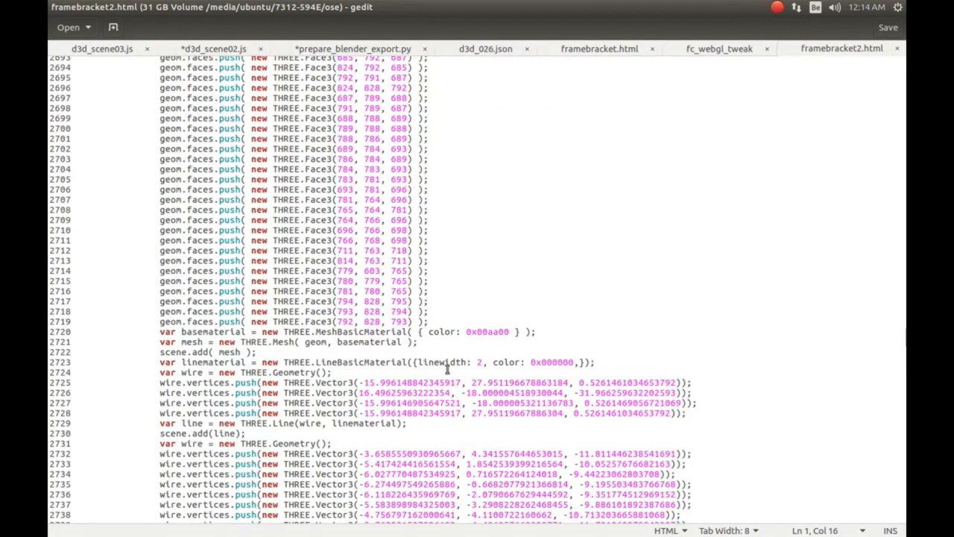
pyautogui.moveTo(478, 364)
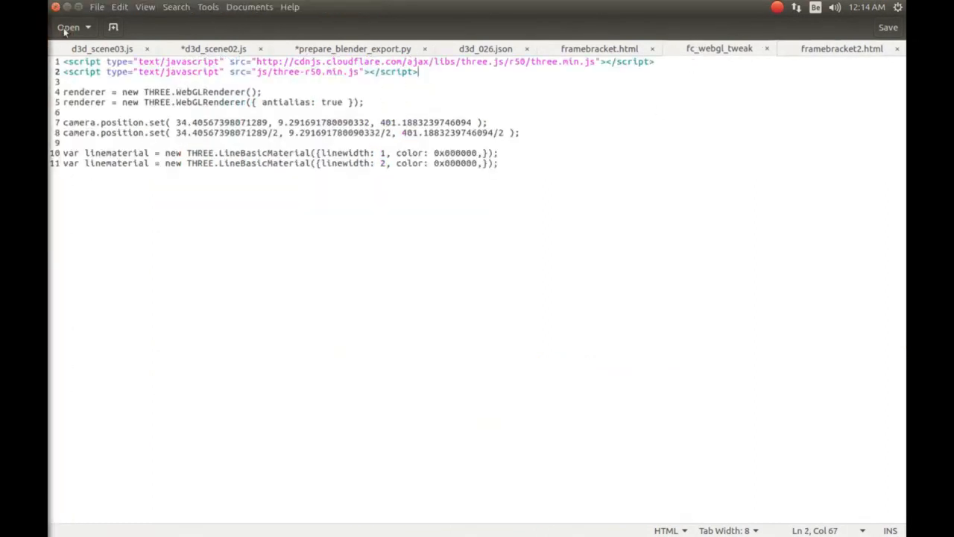
# Show the fc_webgl_tweak note: local three.js path, antialiasing, halved camera, linewidth 2.
pyautogui.click(718, 49)
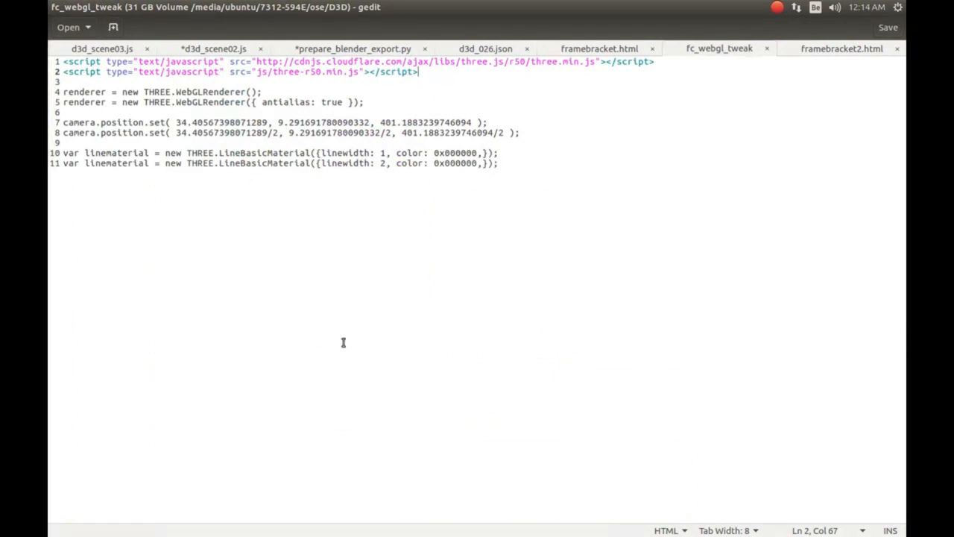
pyautogui.moveTo(62, 446)
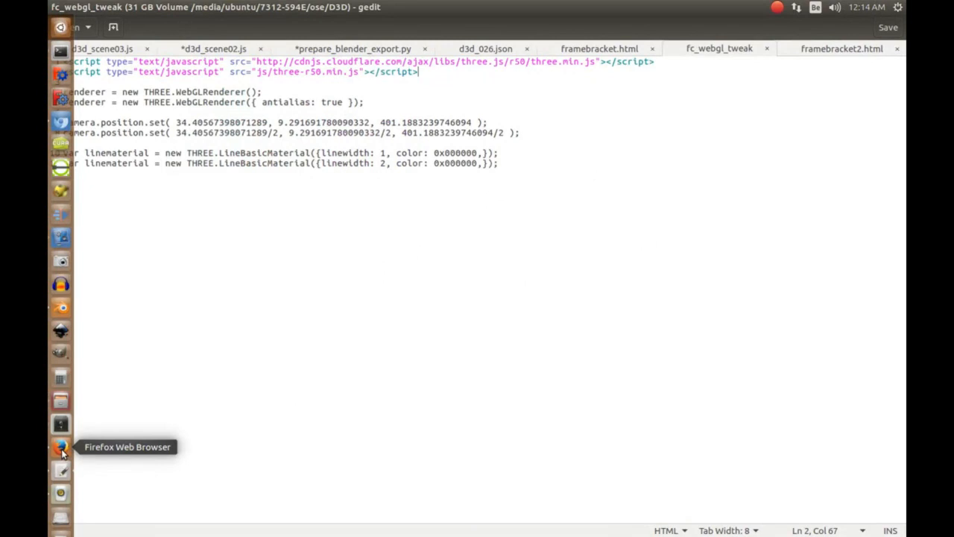